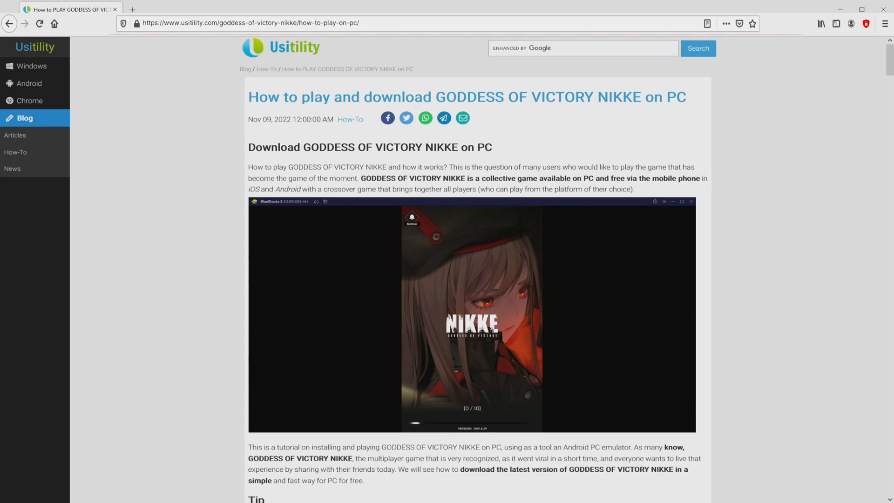
Scroll the Usitility NIKKE guide and follow its 'Download Game on PC' link.
scroll("down", 3)
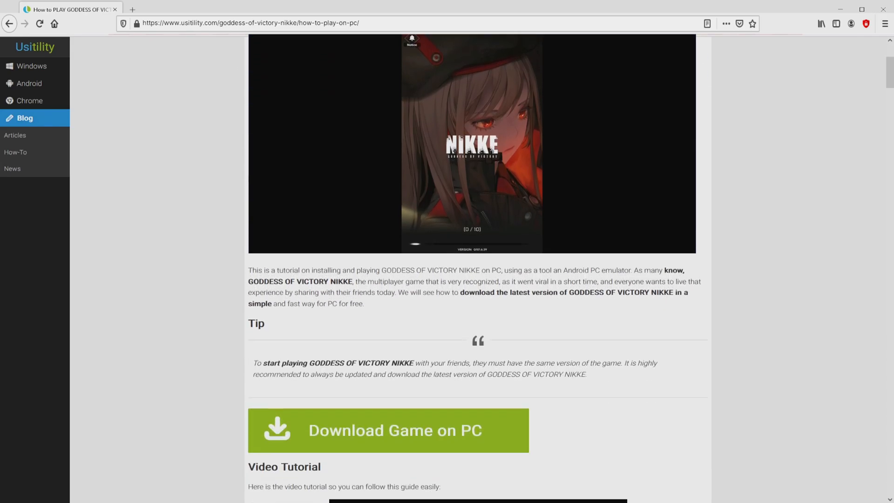
left_click(387, 430)
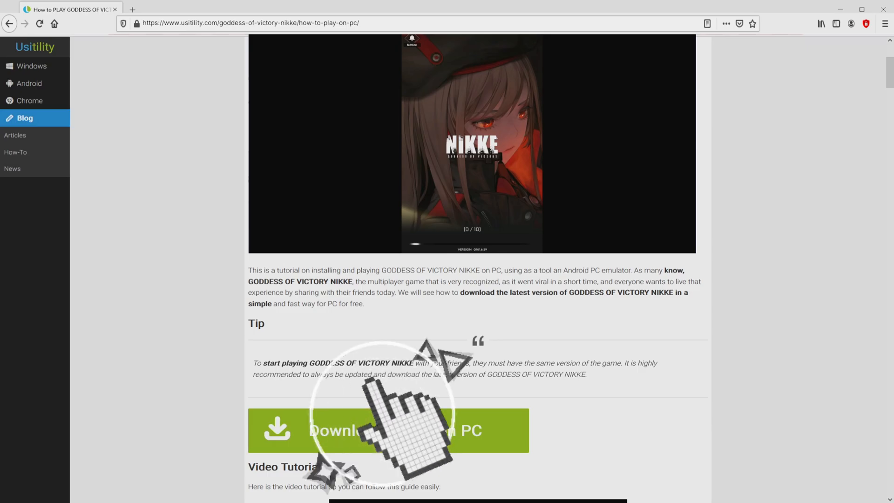
Browse the BlueStacks NIKKE page's Game Features, viewing Eco Mode and other enhancements.
left_click(387, 430)
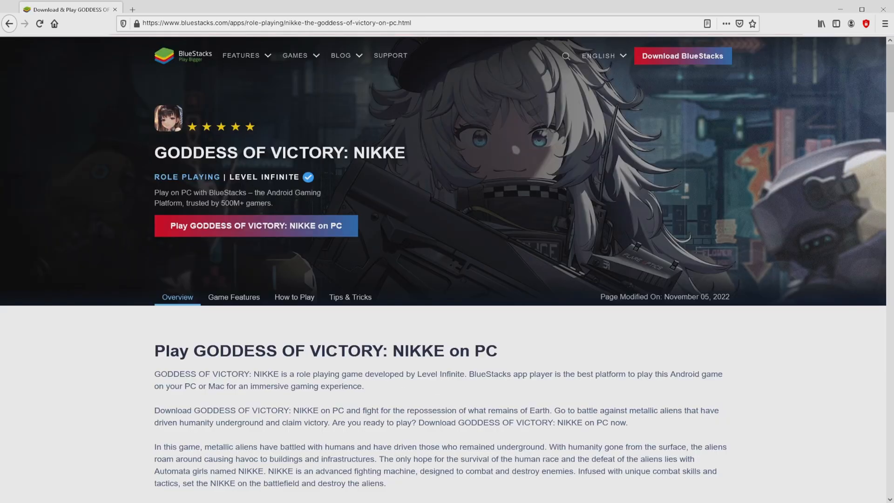
scroll("down", 3)
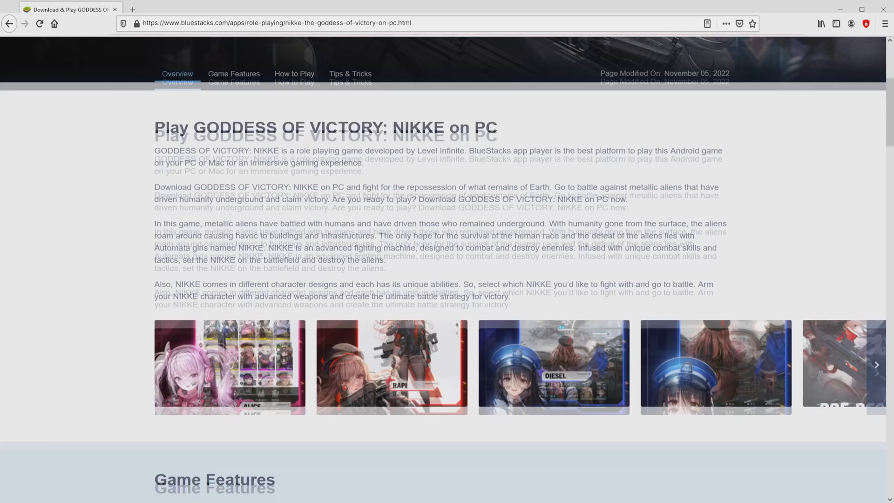
left_click(234, 73)
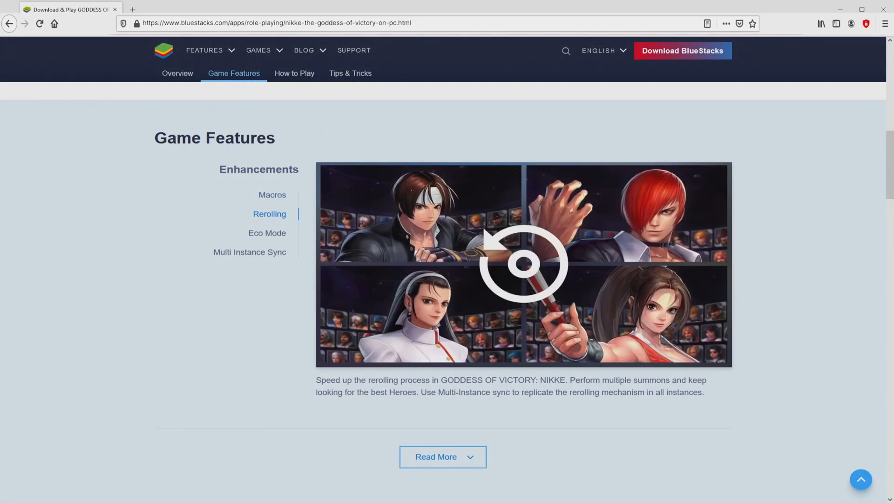
left_click(267, 233)
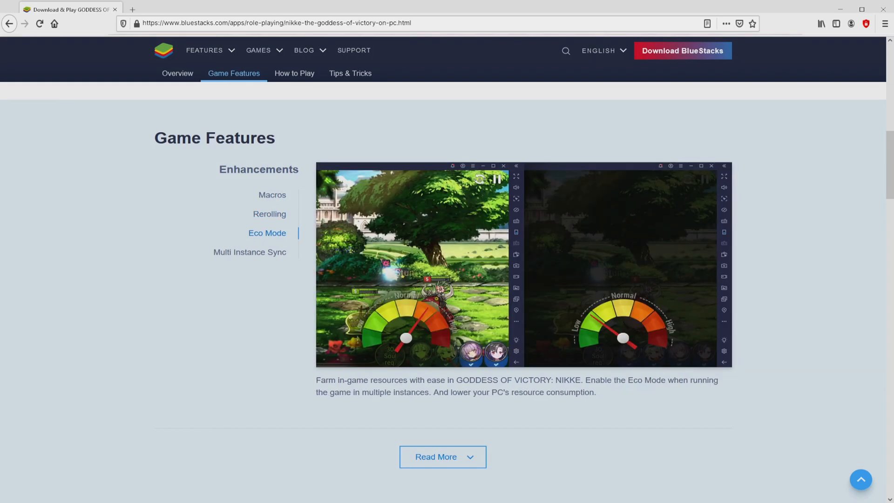
left_click(249, 252)
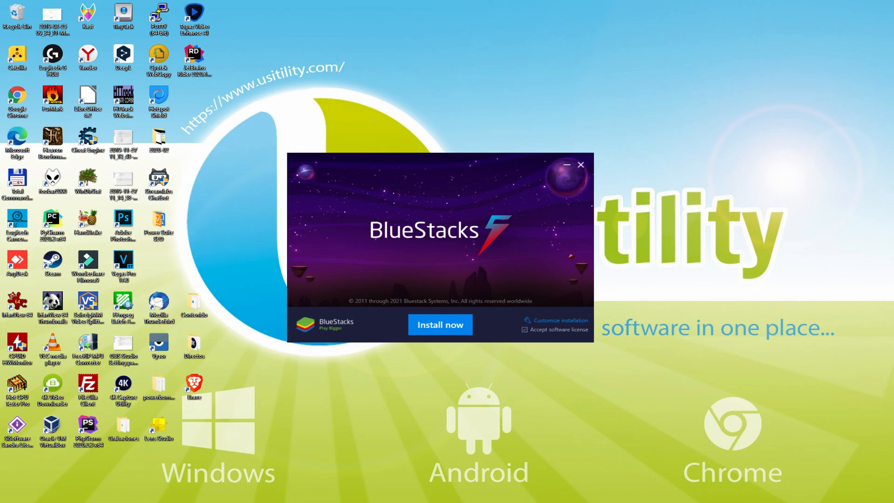
Review the C:\ProgramData\BlueStacks_nxt data path and install BlueStacks.
left_click(440, 324)
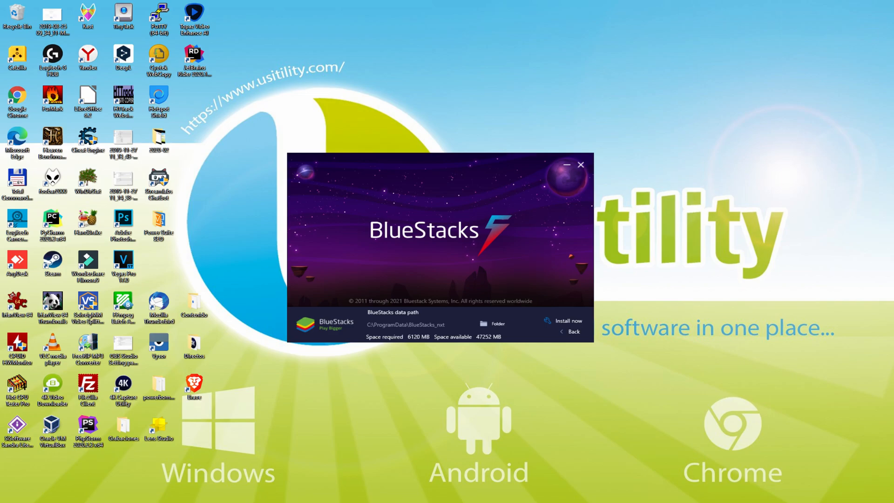
mouse_move(572, 323)
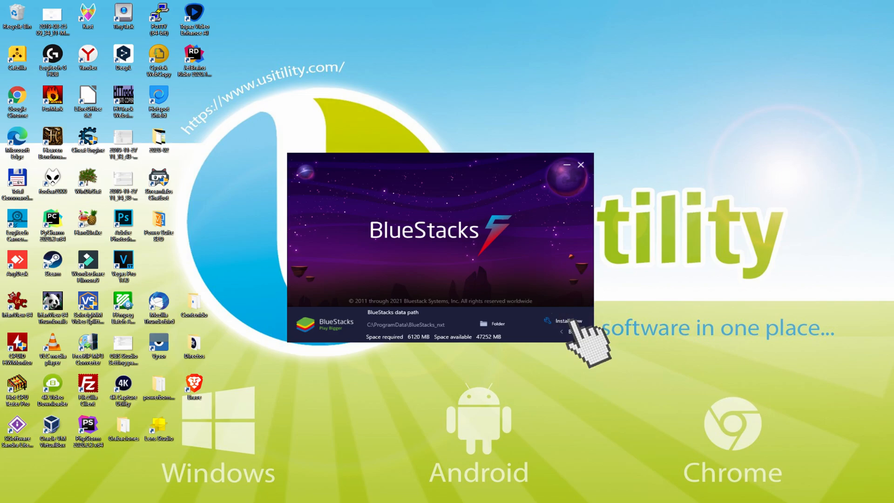
left_click(562, 321)
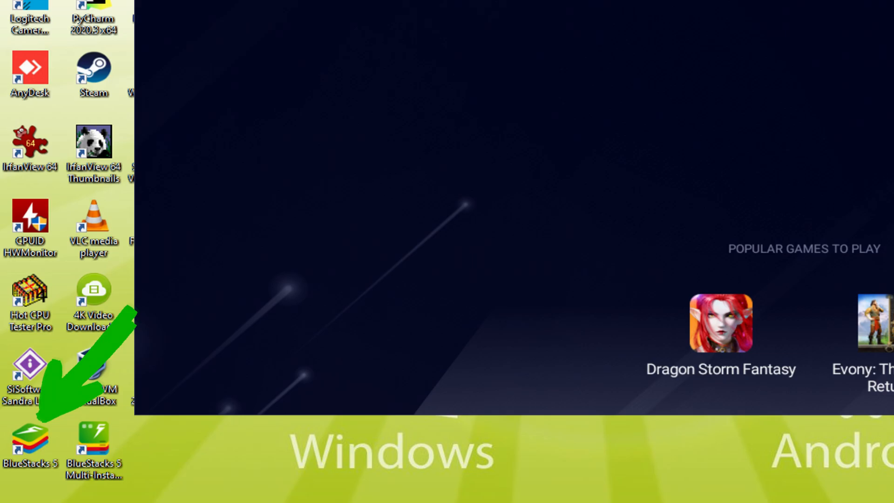
Launch BlueStacks 5 from its desktop shortcut.
double_click(26, 439)
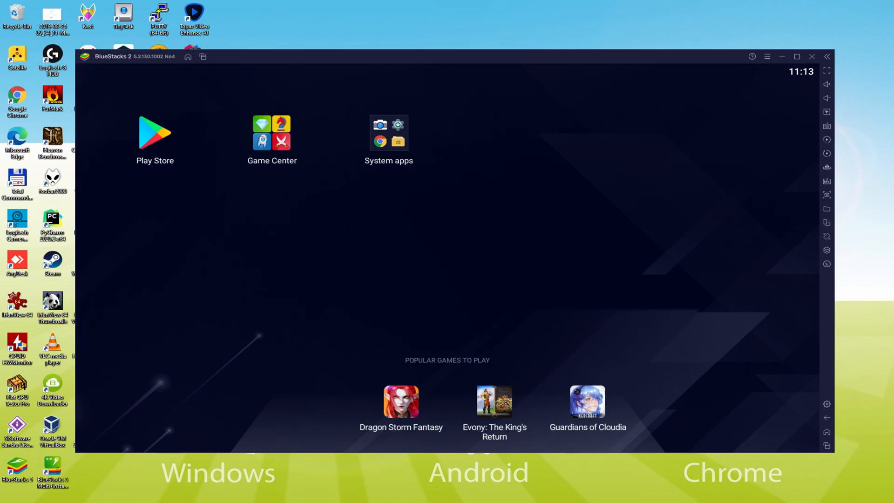
Open Play Store from the BlueStacks home screen and choose Sign in.
left_click(154, 135)
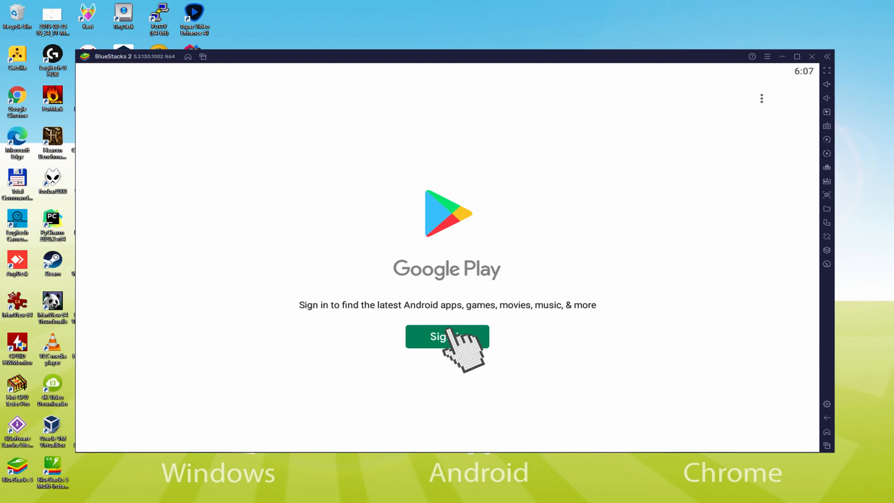
left_click(447, 336)
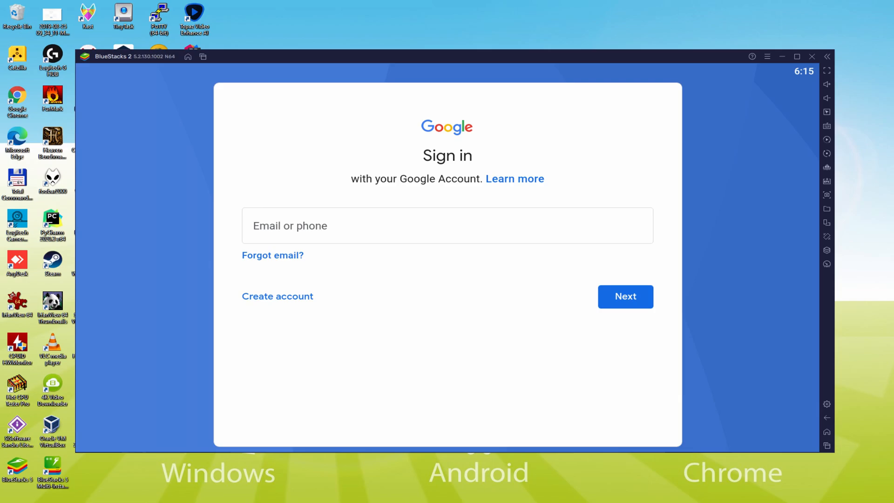
Enter the account email and password in the Google sign-in form.
left_click(625, 296)
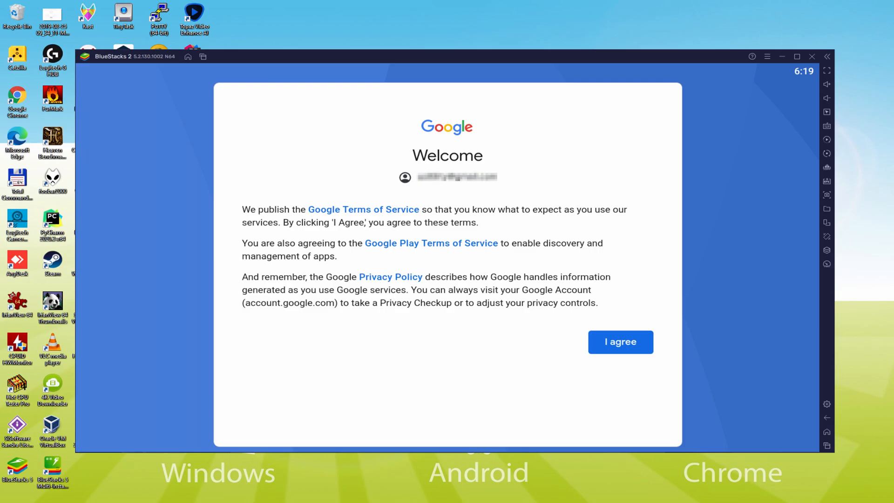
Accept Google's terms and switch off 'Back up to Google Drive'.
left_click(620, 342)
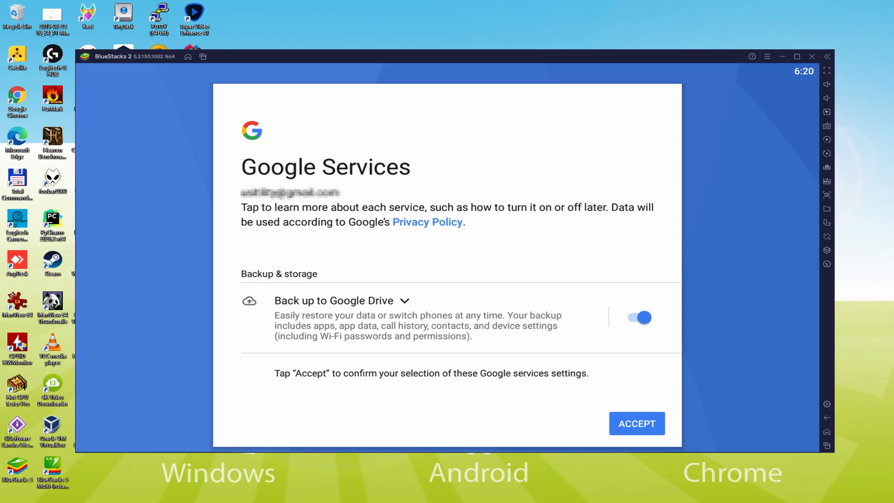
left_click(796, 56)
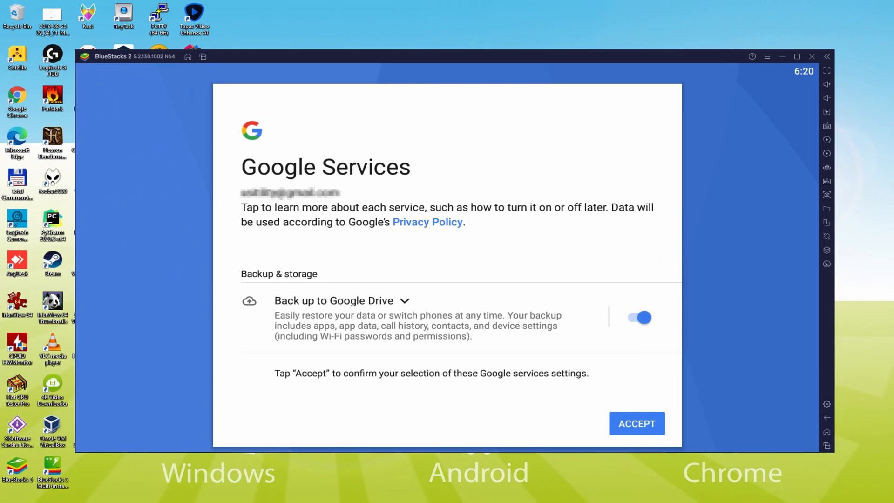
left_click(637, 317)
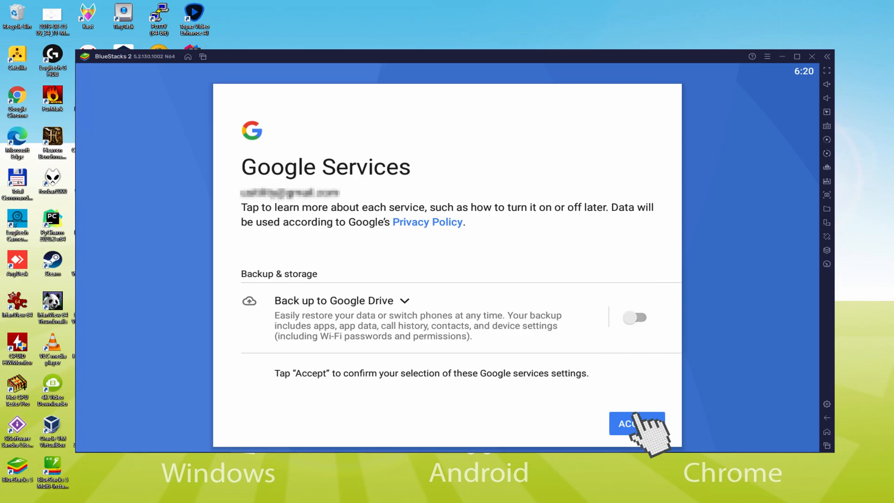
Accept Google services and open NIKKE from Popular Games to Play.
left_click(637, 423)
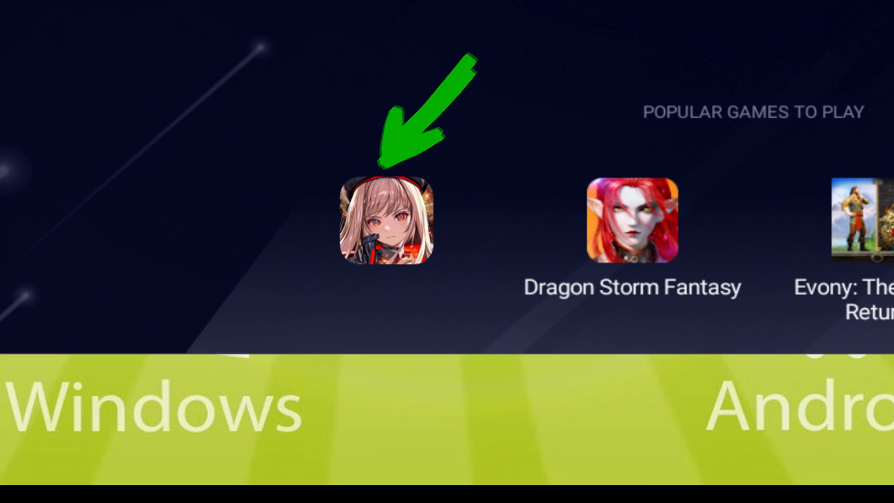
left_click(386, 224)
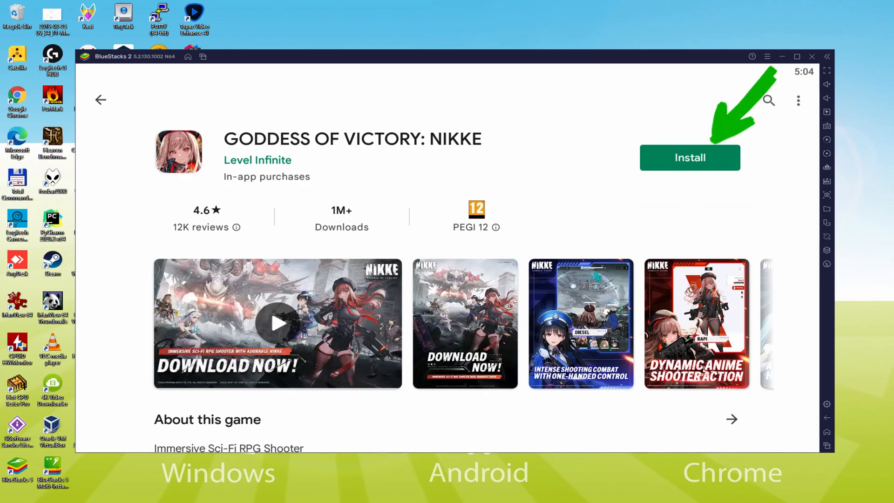
Install GODDESS OF VICTORY: NIKKE from its Play Store page.
left_click(690, 158)
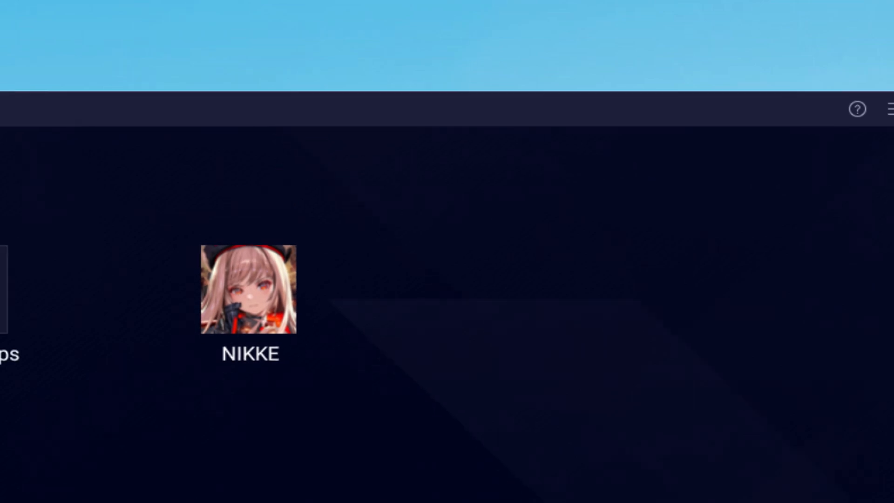
Start NIKKE from its icon on the BlueStacks home screen.
double_click(241, 291)
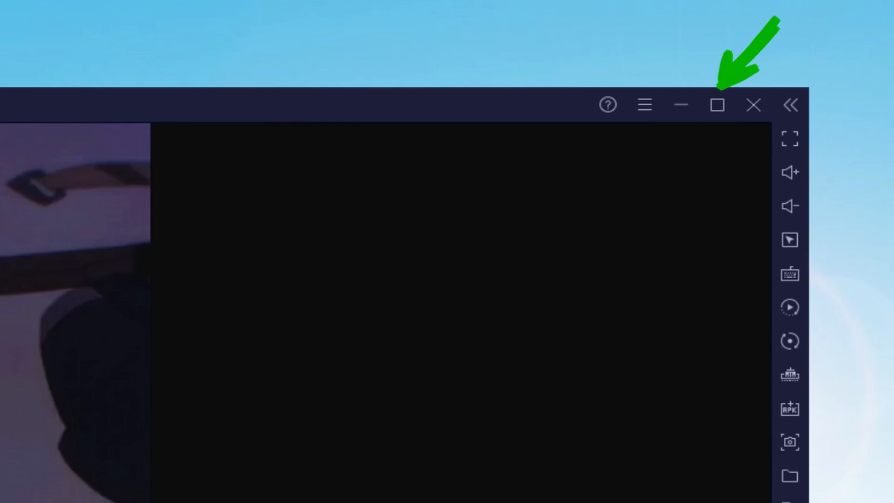
Maximize the BlueStacks window and advance NIKKE's opening dialogue with Marian.
left_click(716, 106)
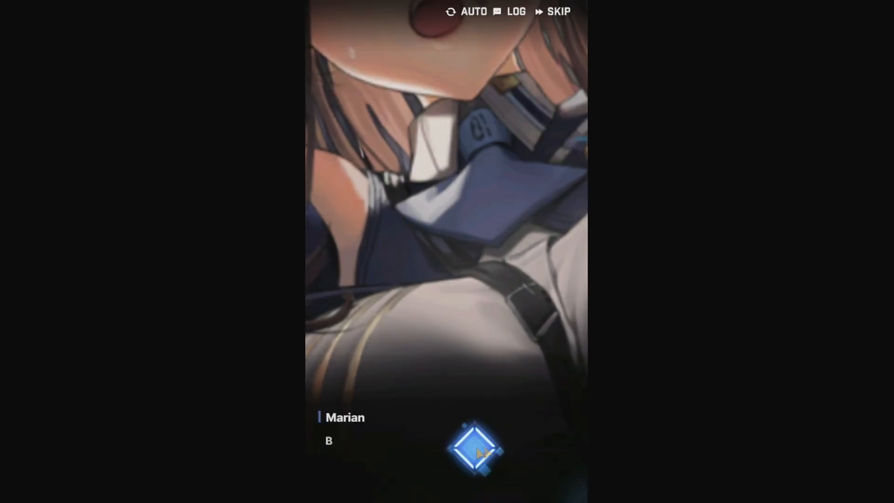
left_click(475, 448)
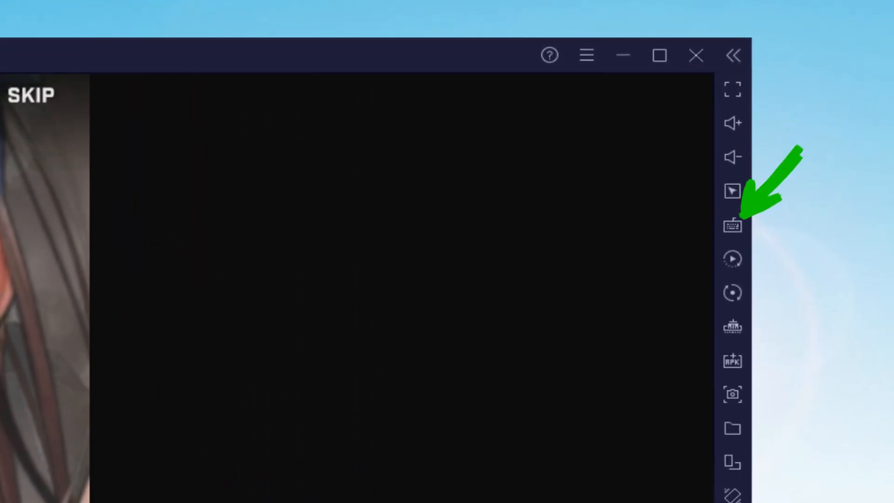
Show NIKKE's keyboard controls overlay and advance the story to the next speaker.
left_click(730, 224)
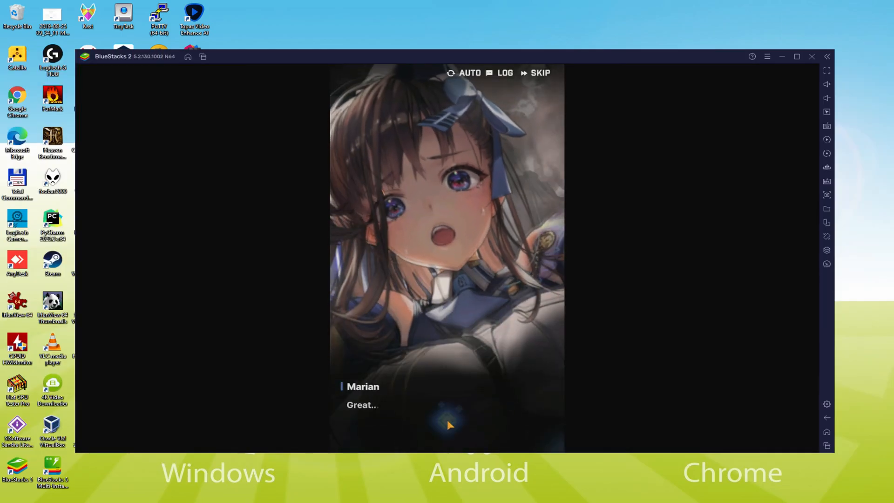
left_click(447, 425)
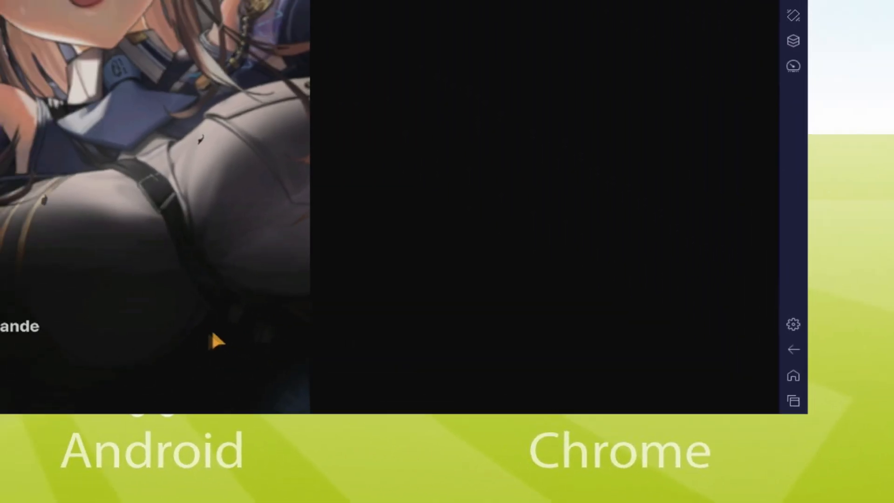
Continue into the Attacking Enemies tutorial and drag the crosshair onto the enemy.
left_click(792, 324)
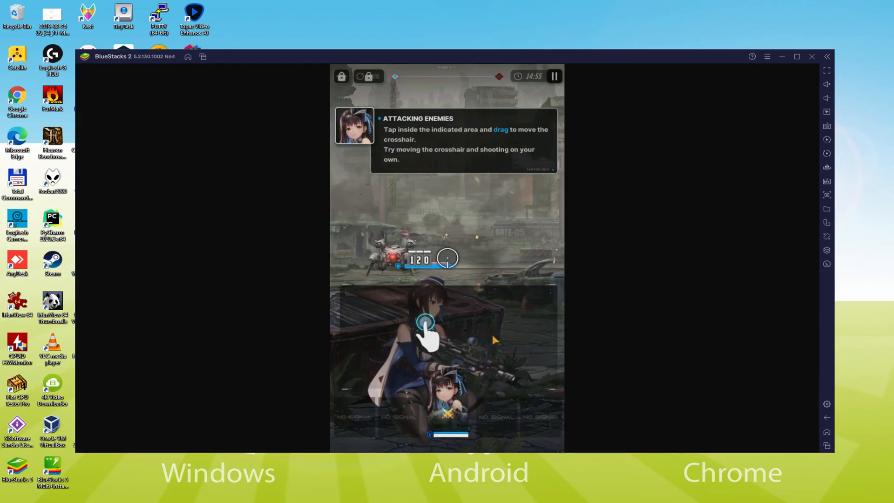
left_click_drag(425, 325, 447, 322)
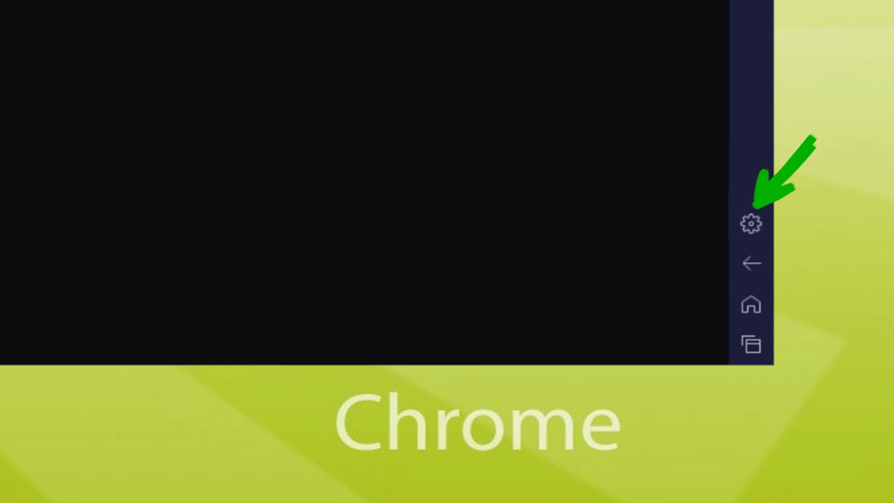
Open BlueStacks Device settings showing the Samsung Galaxy S8 Plus profile and TMOBILE provider.
left_click(749, 224)
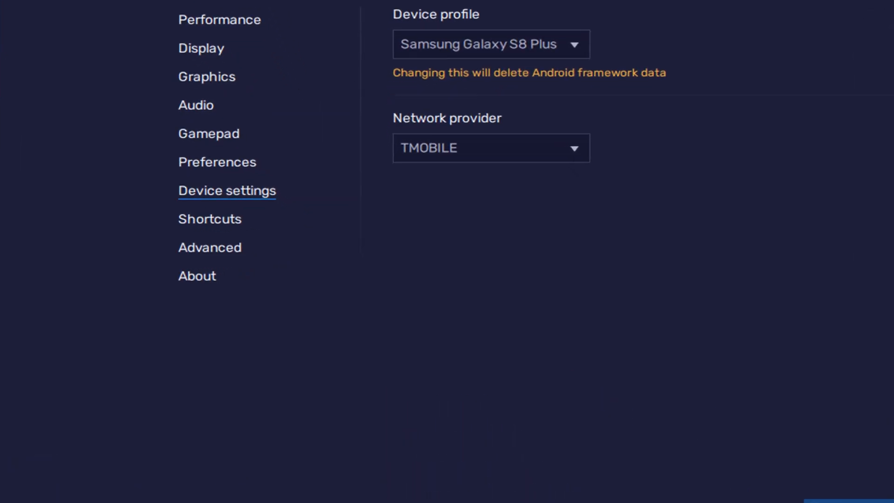